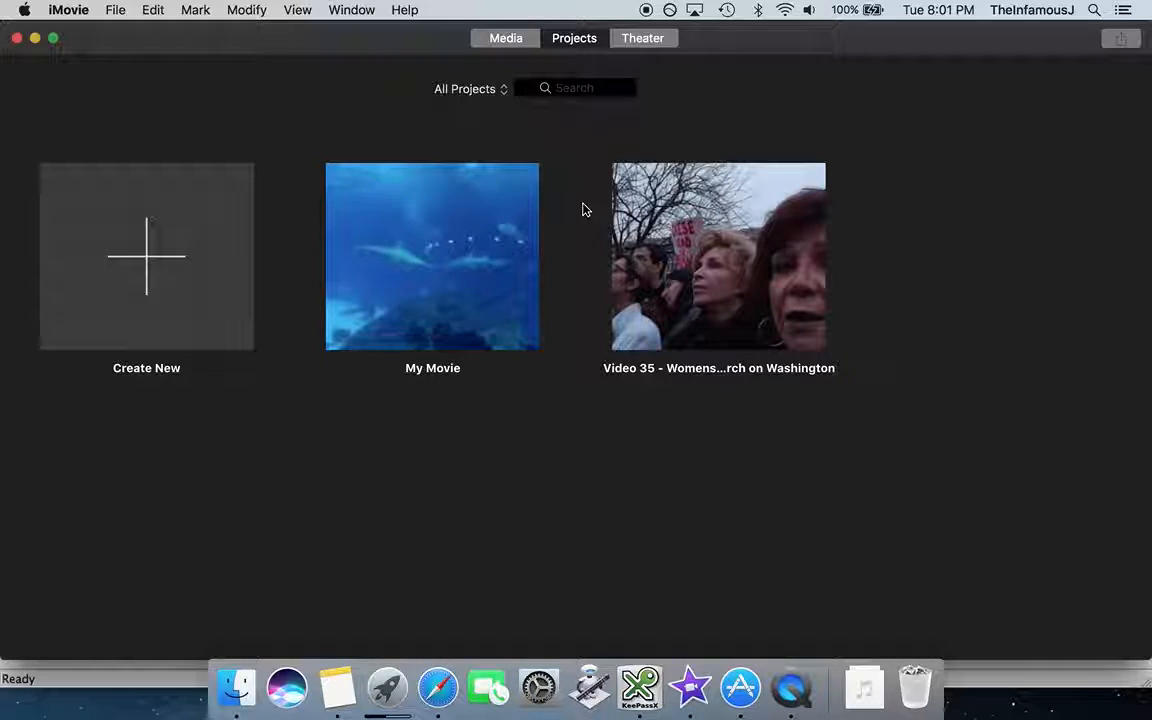
pyautogui.moveTo(146, 268)
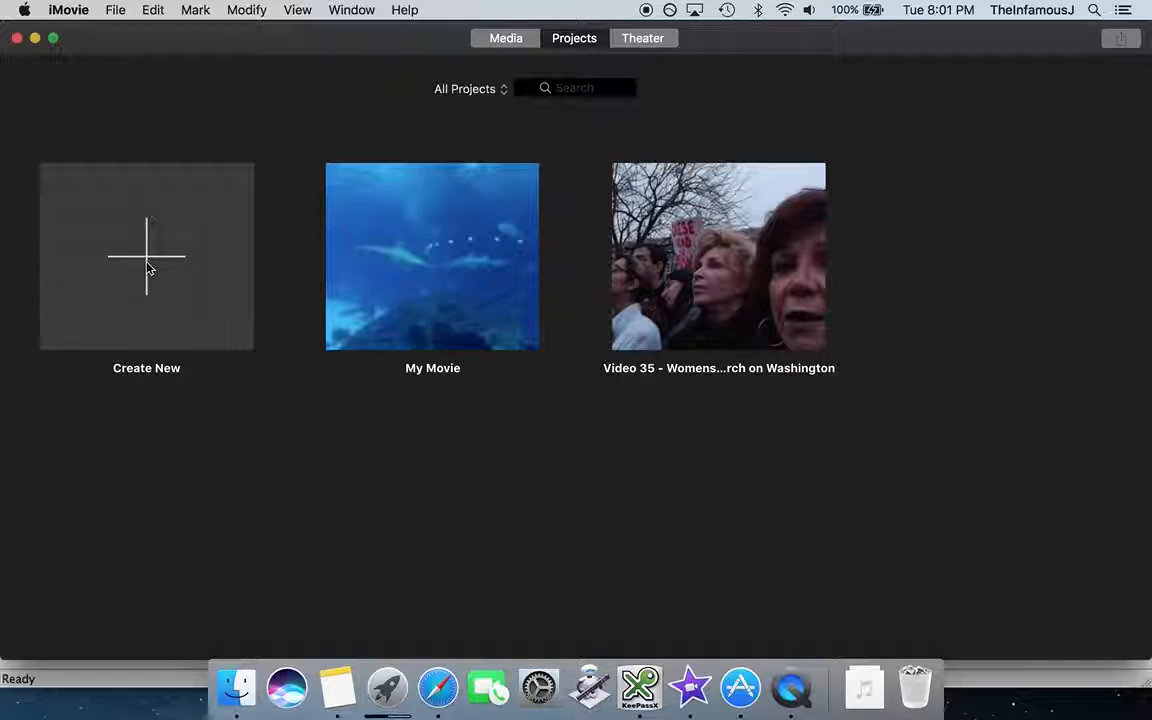
# Start a new Movie project and confirm it in the Portable iMovie Library.
pyautogui.click(146, 256)
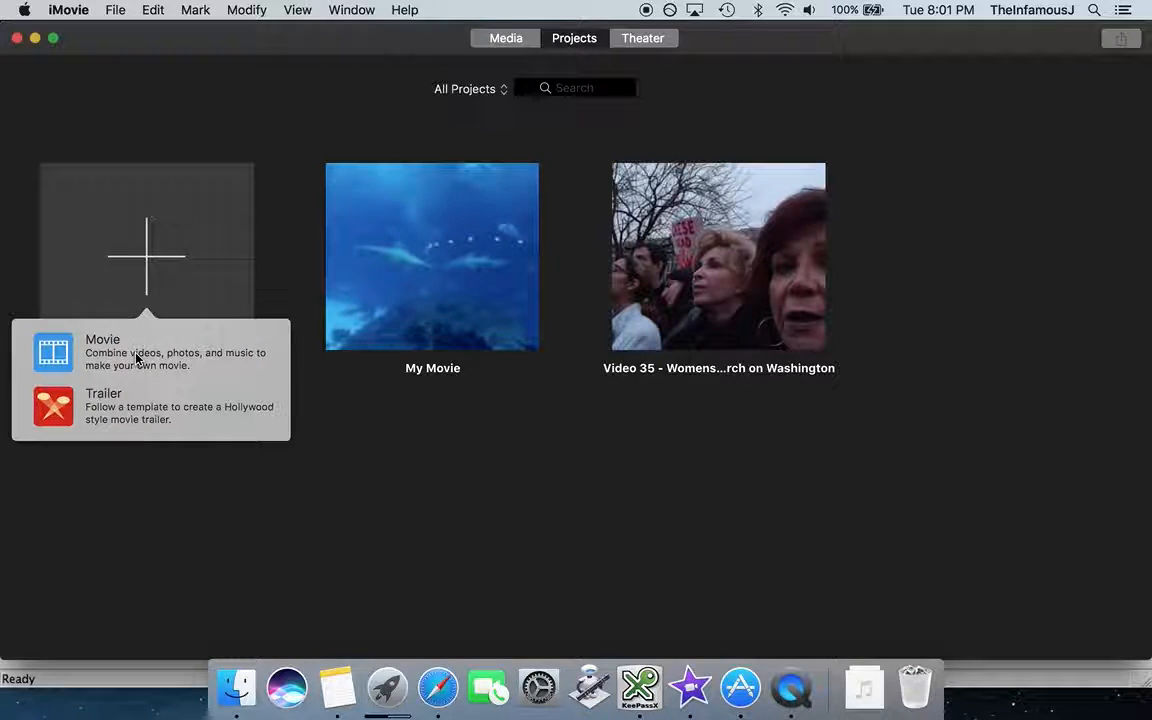
pyautogui.click(103, 339)
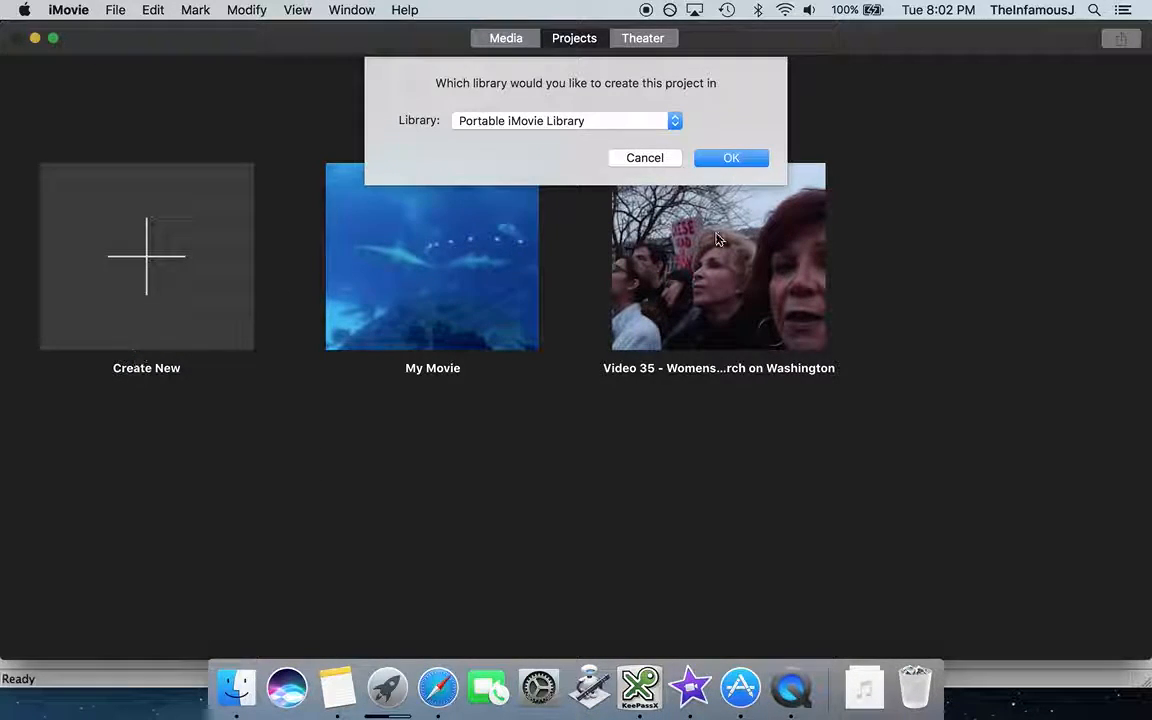
pyautogui.click(731, 157)
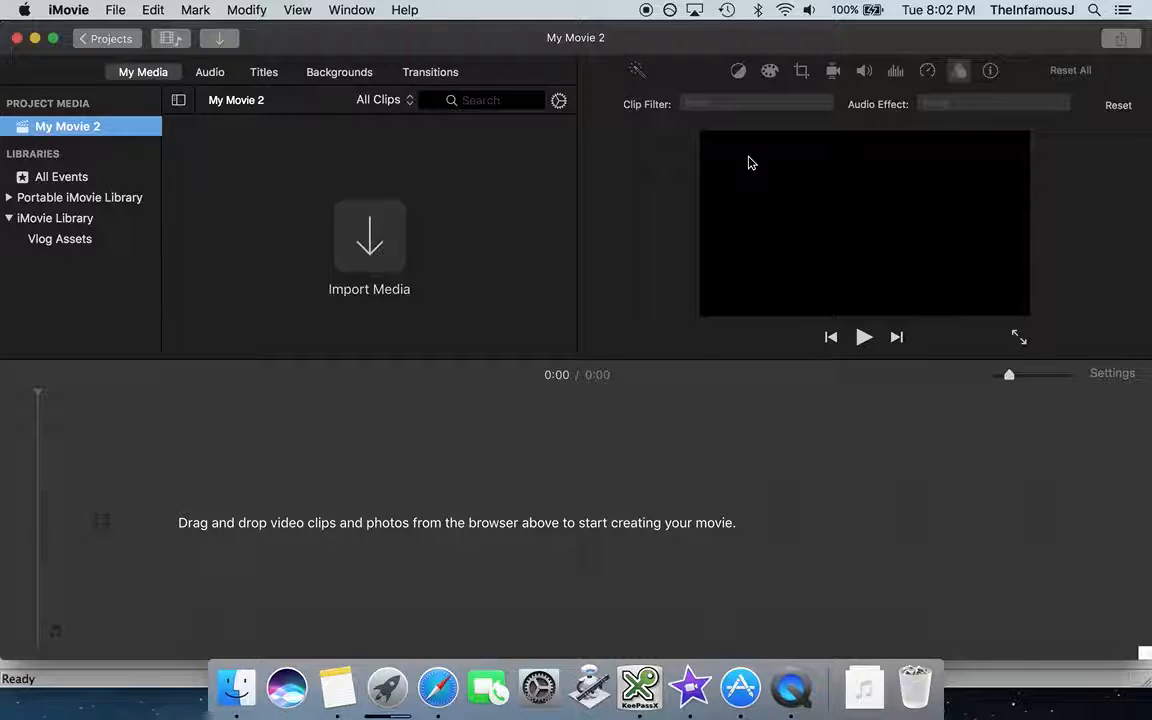
pyautogui.moveTo(863, 687)
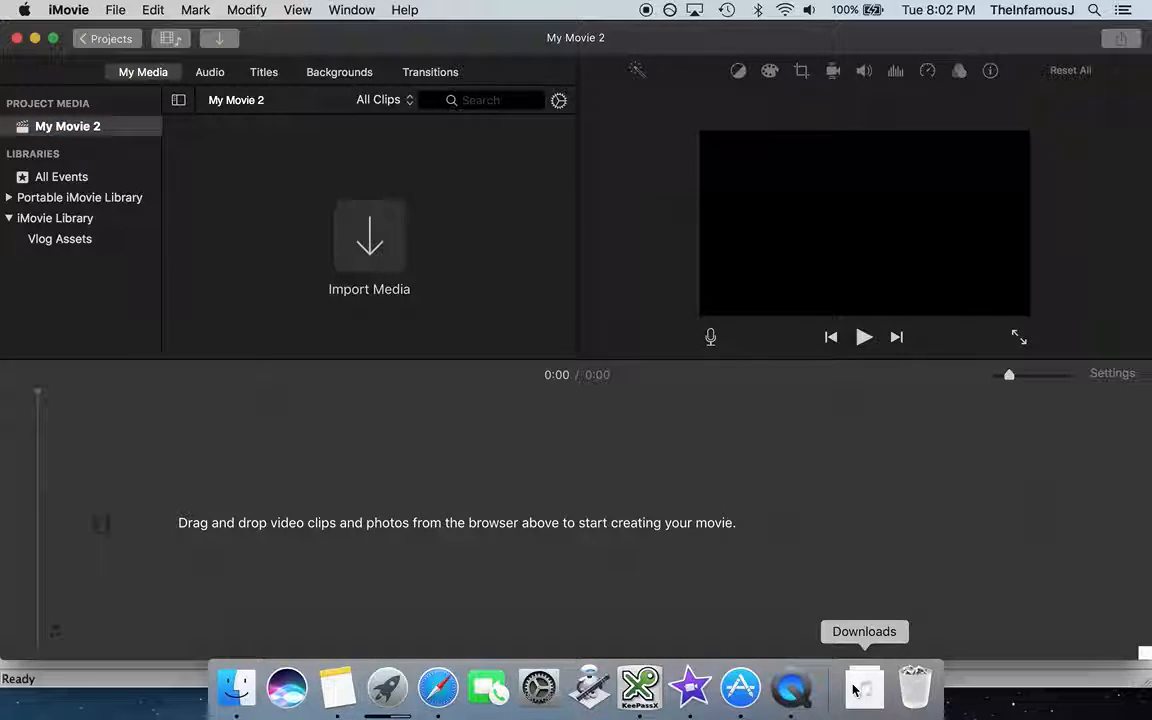
# Import the tiger clip from Downloads, preview it, and fetch a green image from Finder.
pyautogui.click(863, 687)
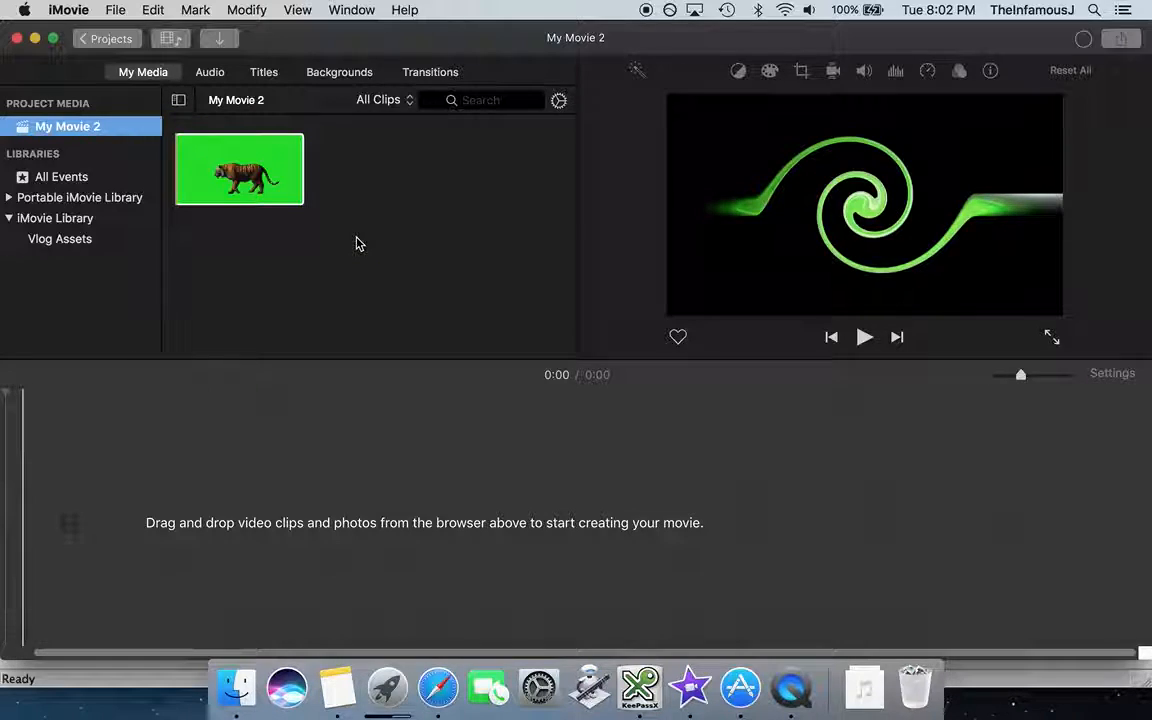
pyautogui.click(240, 170)
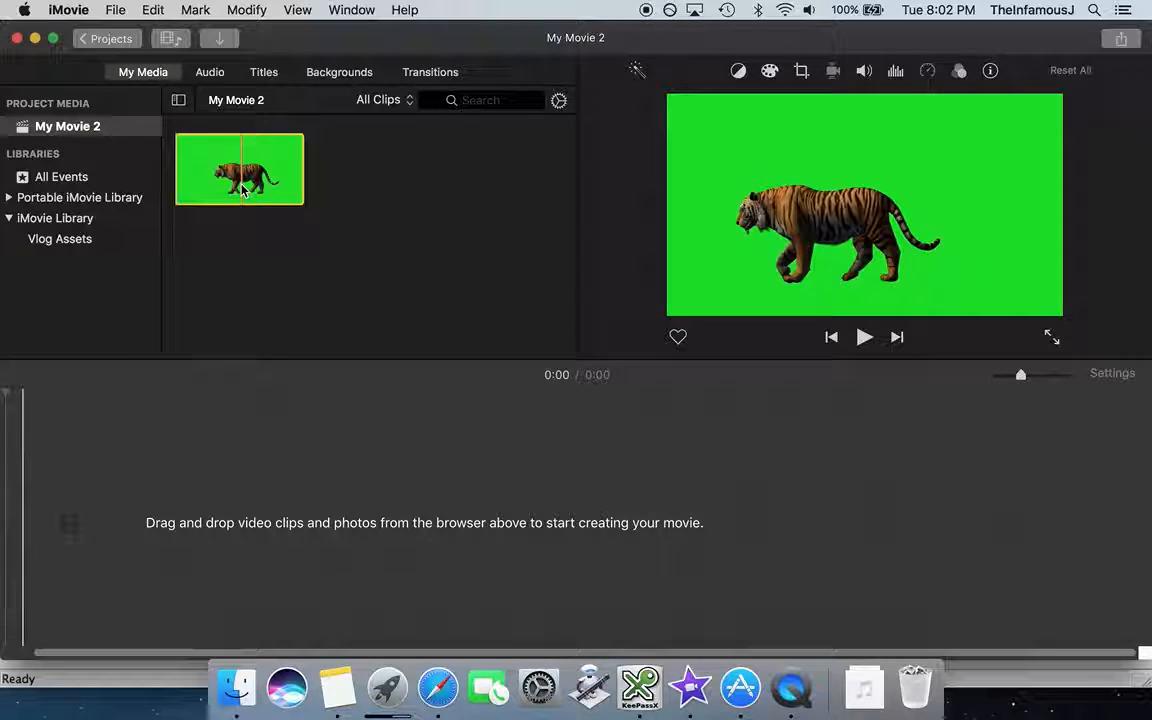
pyautogui.moveTo(235, 687)
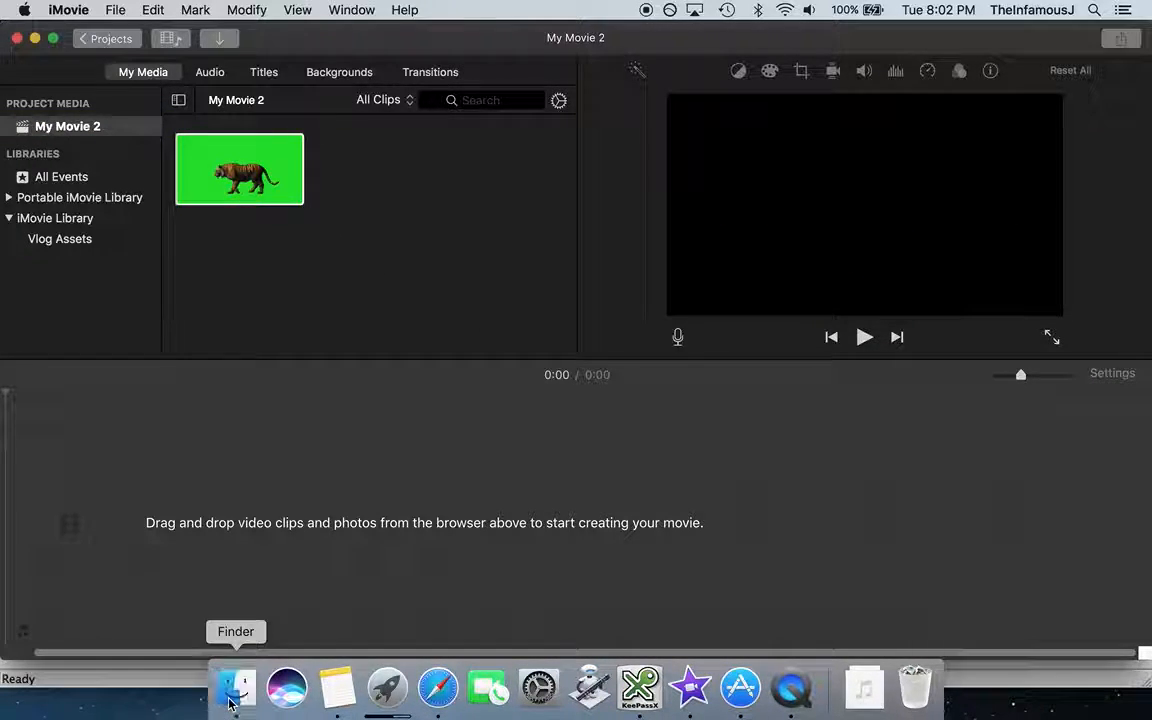
pyautogui.click(235, 687)
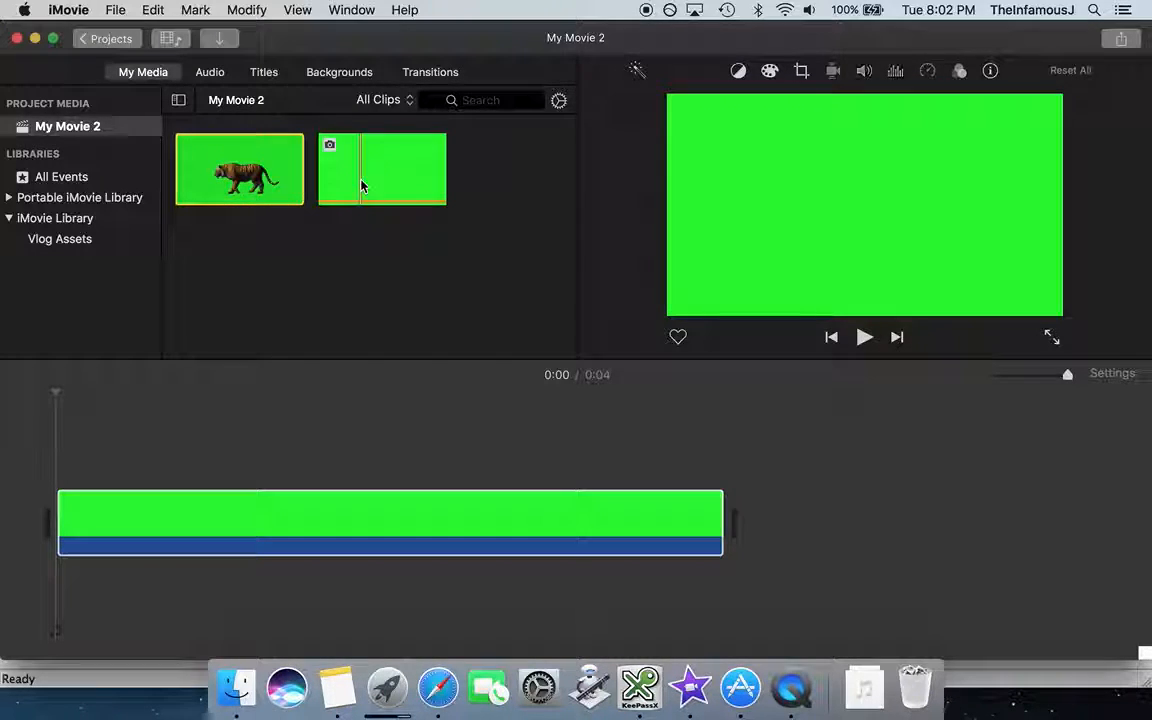
# Stack the tiger clip over the green image and stretch the image to the tiger's end.
pyautogui.click(239, 169)
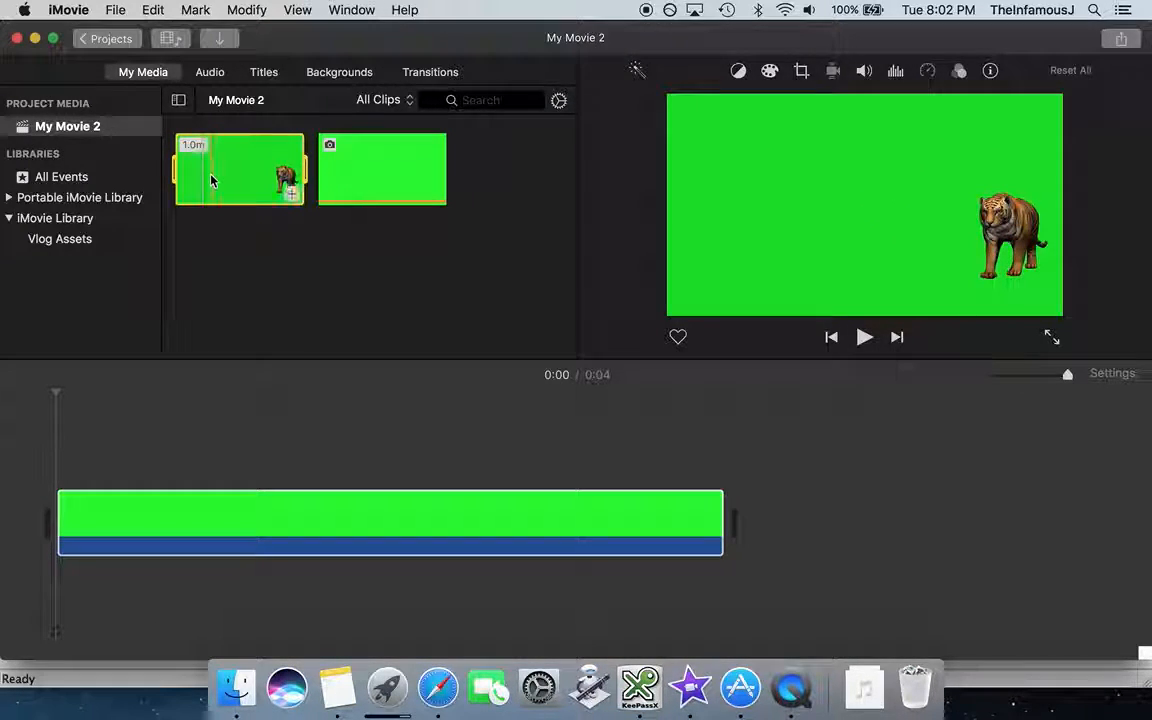
pyautogui.moveTo(220, 175)
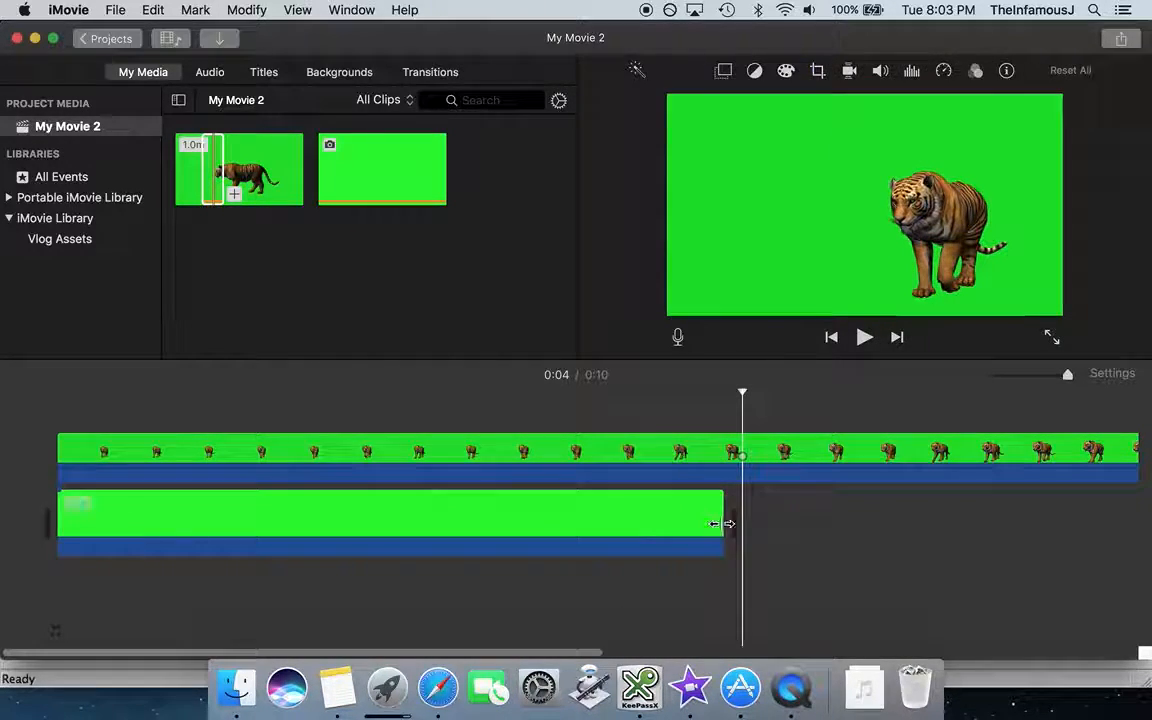
pyautogui.moveTo(716, 523); pyautogui.dragTo(898, 536)
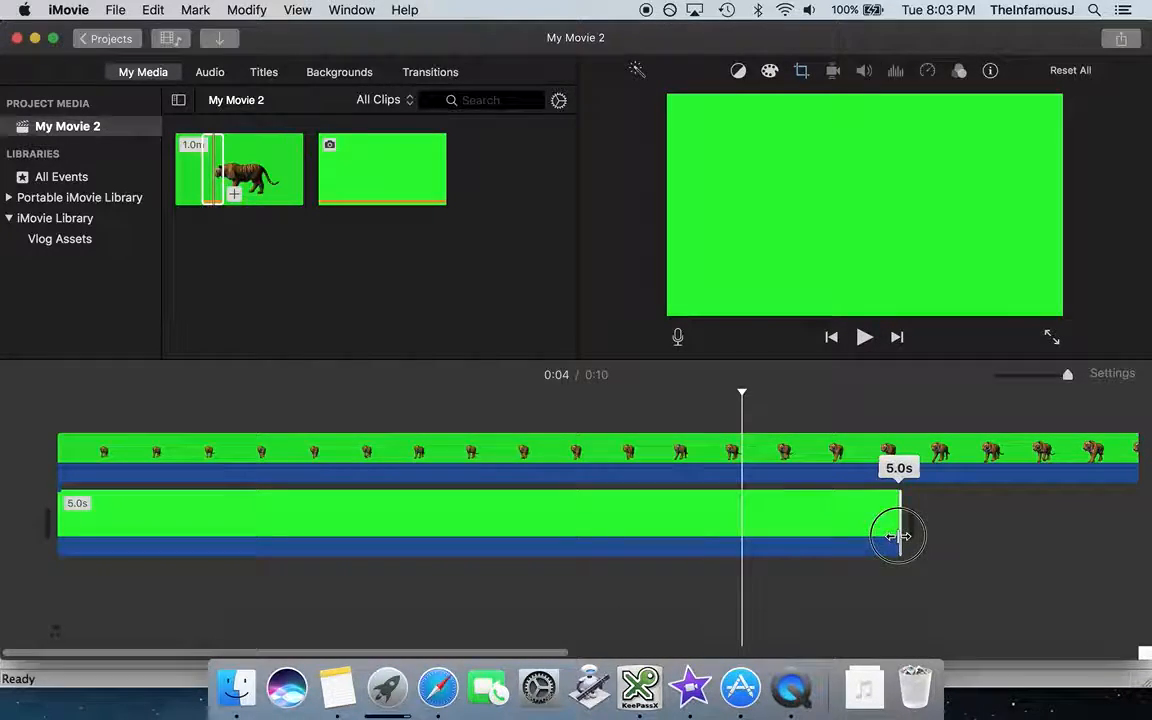
pyautogui.moveTo(897, 536); pyautogui.dragTo(373, 551)
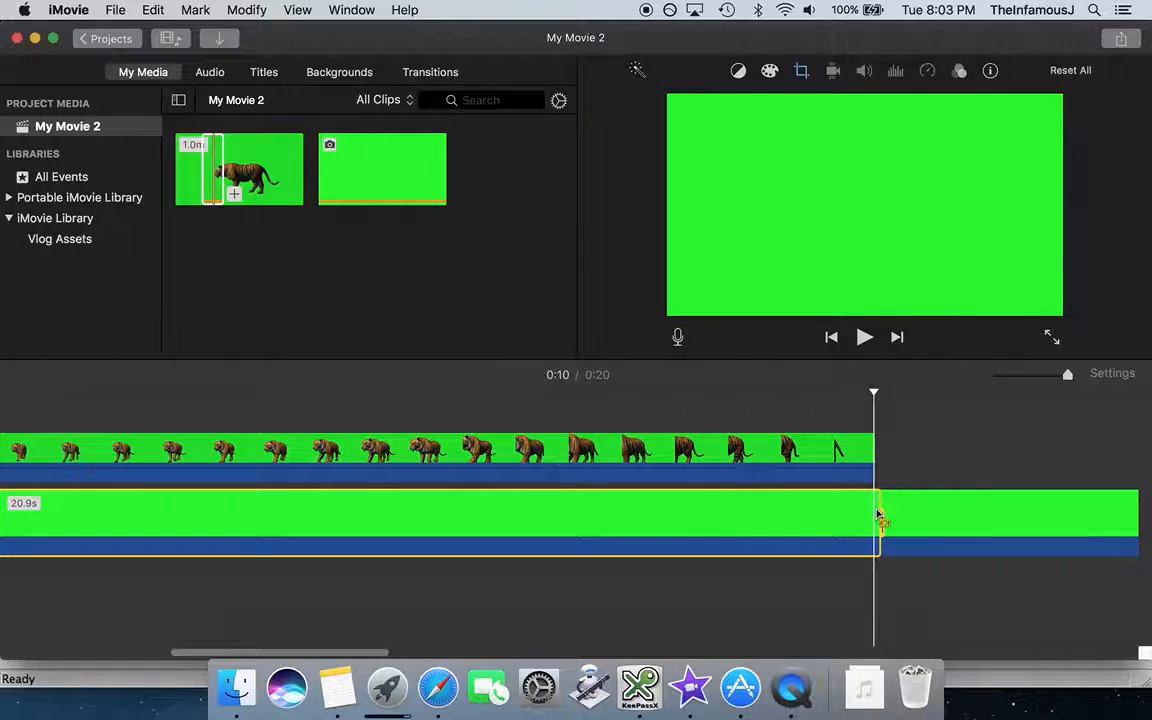
pyautogui.click(195, 10)
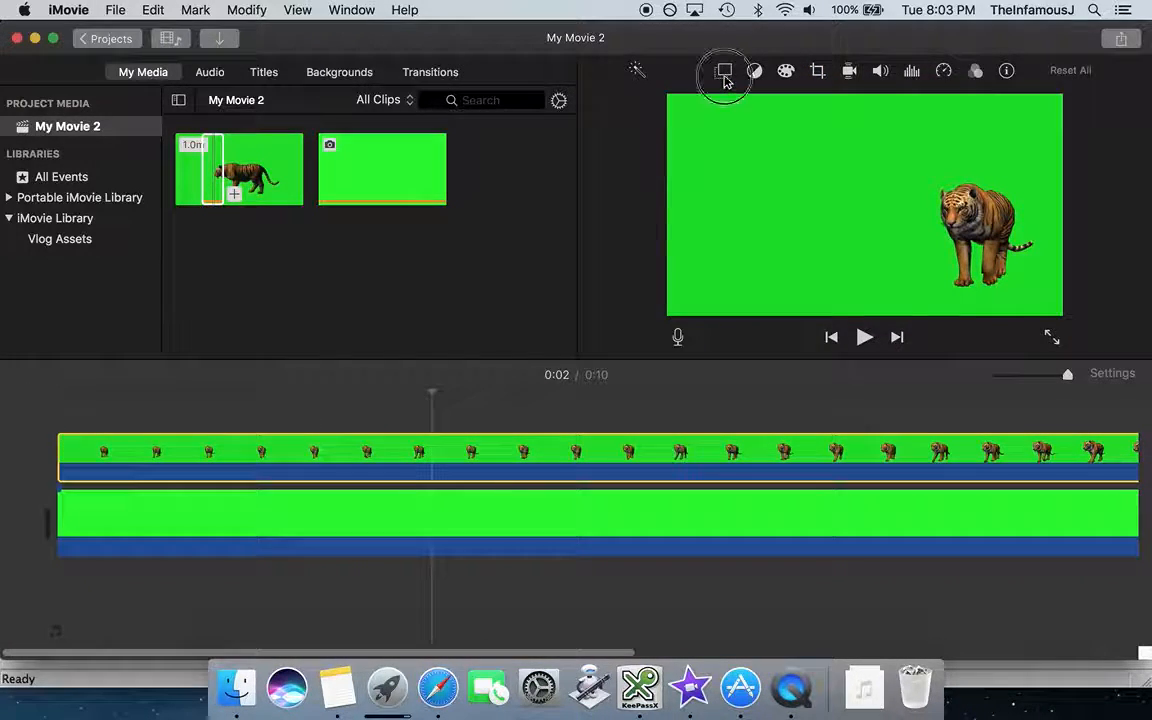
# Set the tiger clip's video overlay mode to Green/Blue Screen.
pyautogui.click(723, 71)
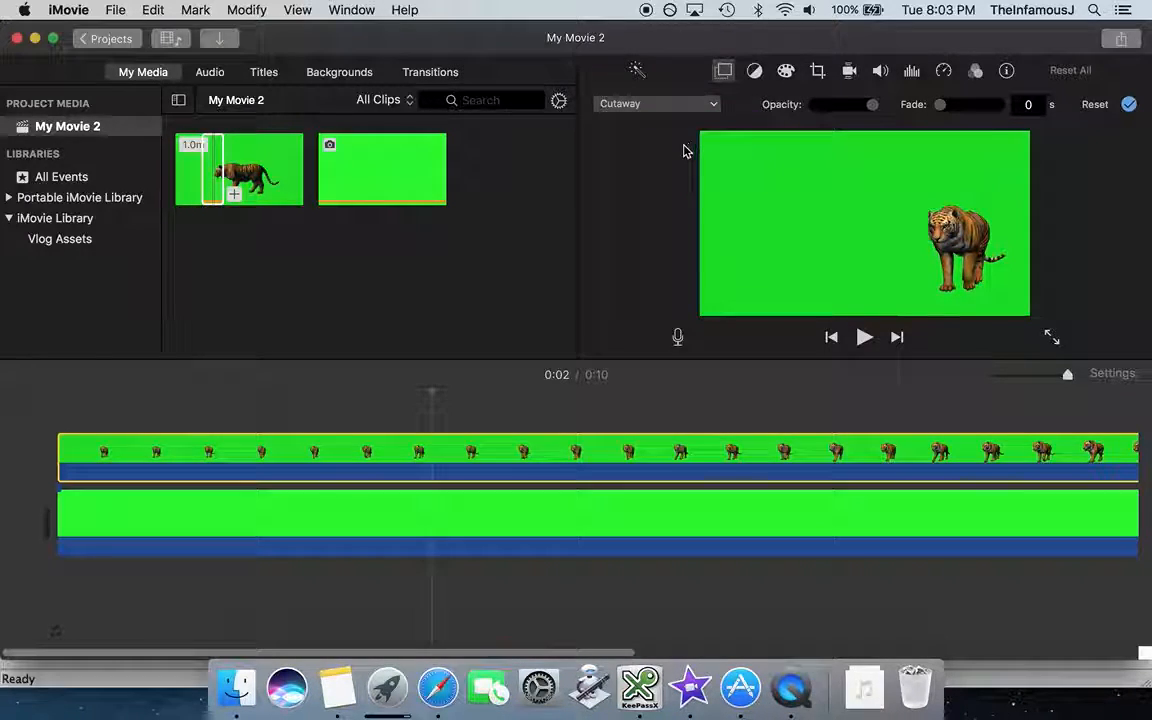
pyautogui.click(657, 103)
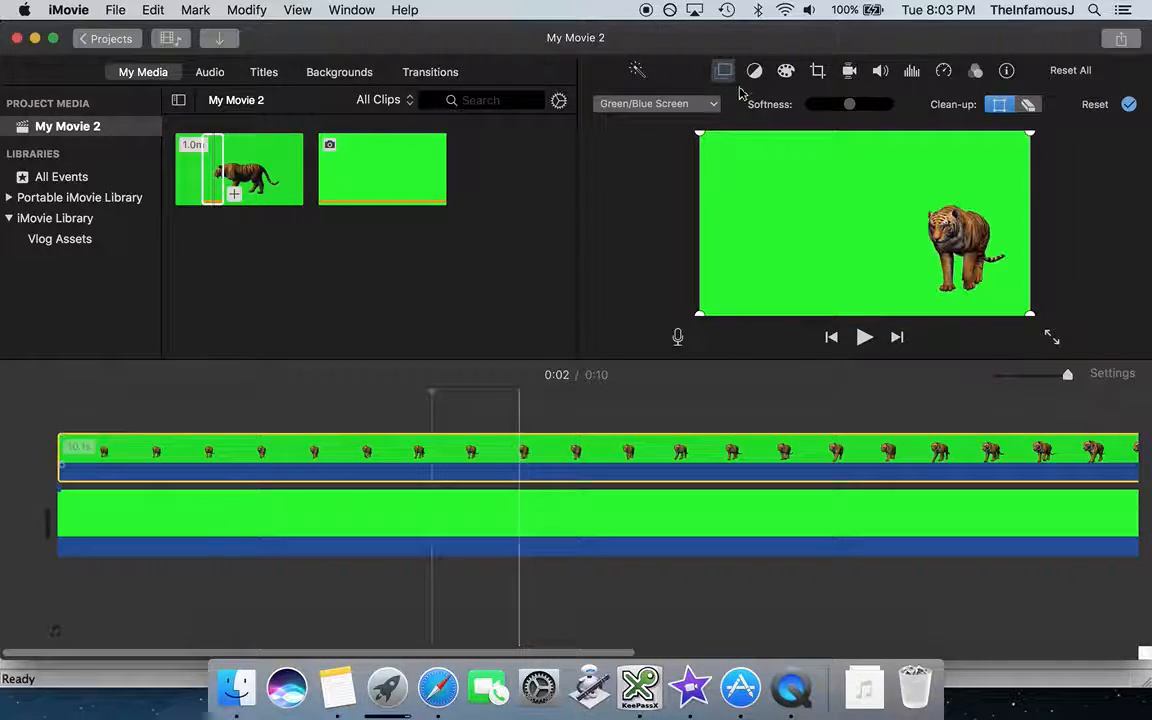
pyautogui.click(754, 71)
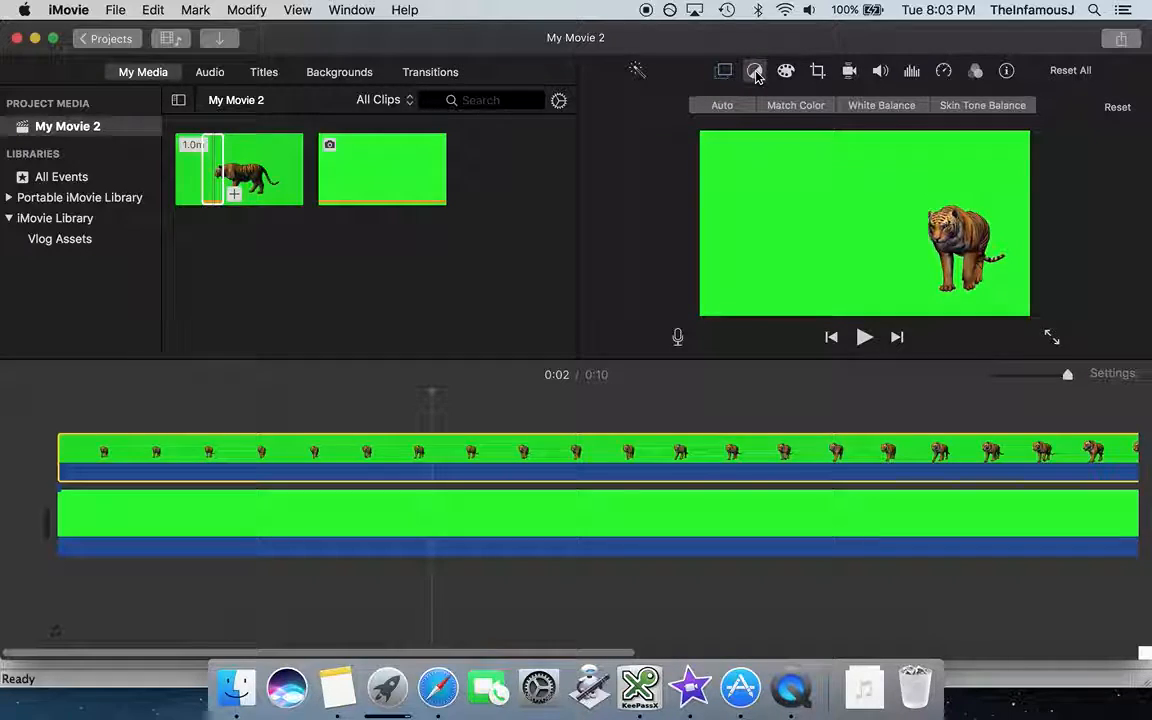
# Darken the tiger by lowering shadows, highlights and saturation in Color Correction.
pyautogui.click(786, 70)
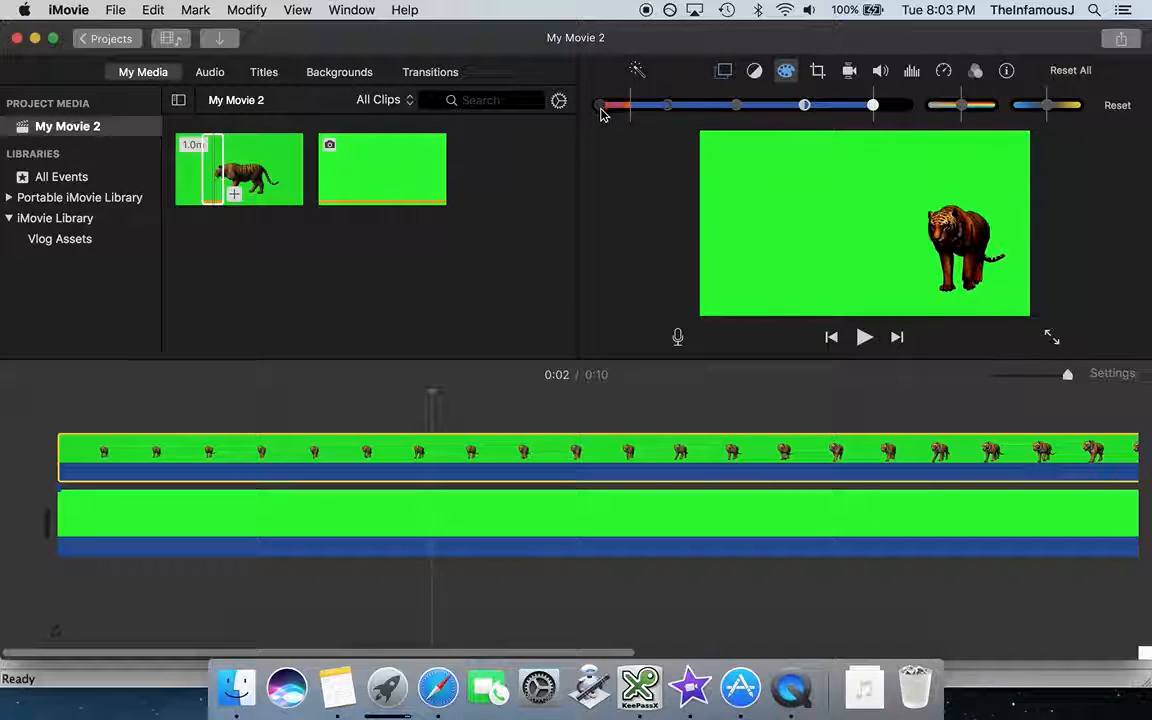
pyautogui.moveTo(607, 108)
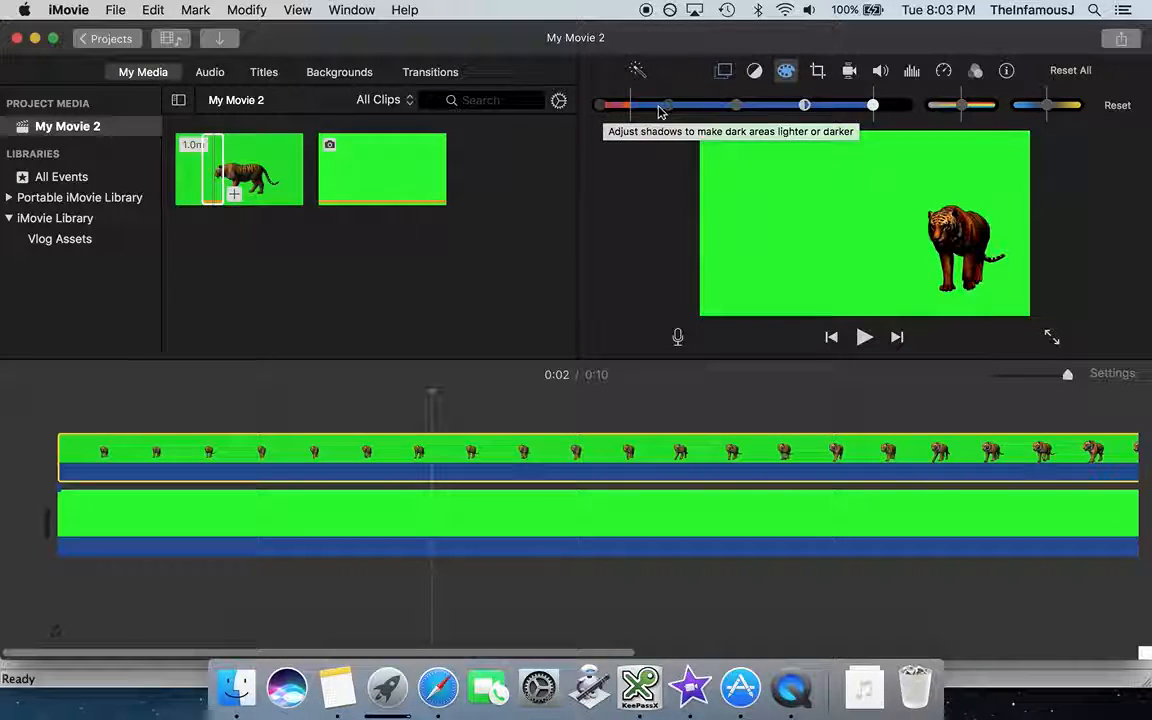
pyautogui.moveTo(665, 105); pyautogui.dragTo(605, 105)
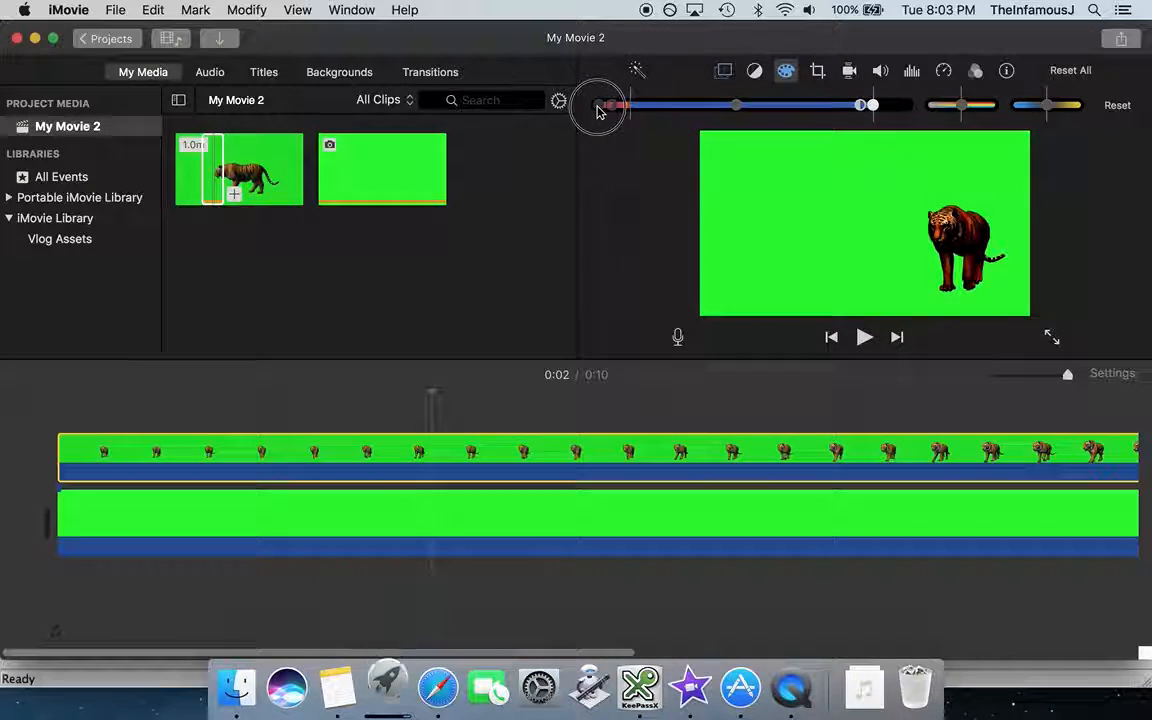
pyautogui.moveTo(610, 105); pyautogui.dragTo(872, 105)
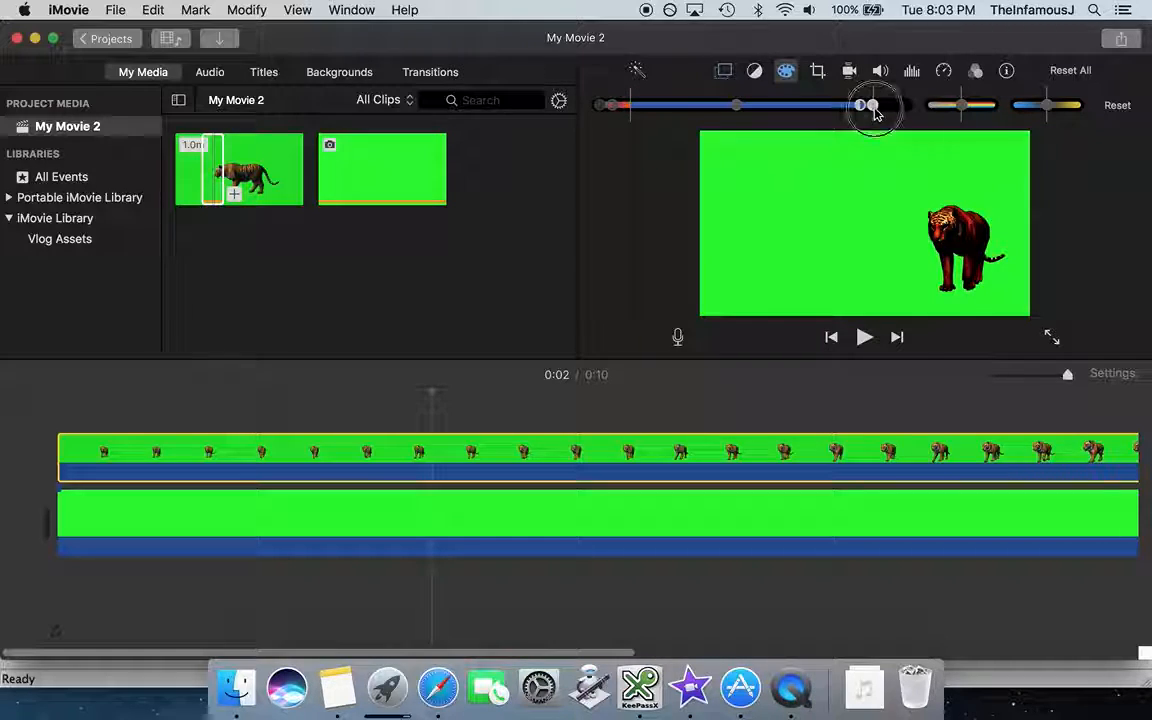
pyautogui.moveTo(870, 105); pyautogui.dragTo(775, 105)
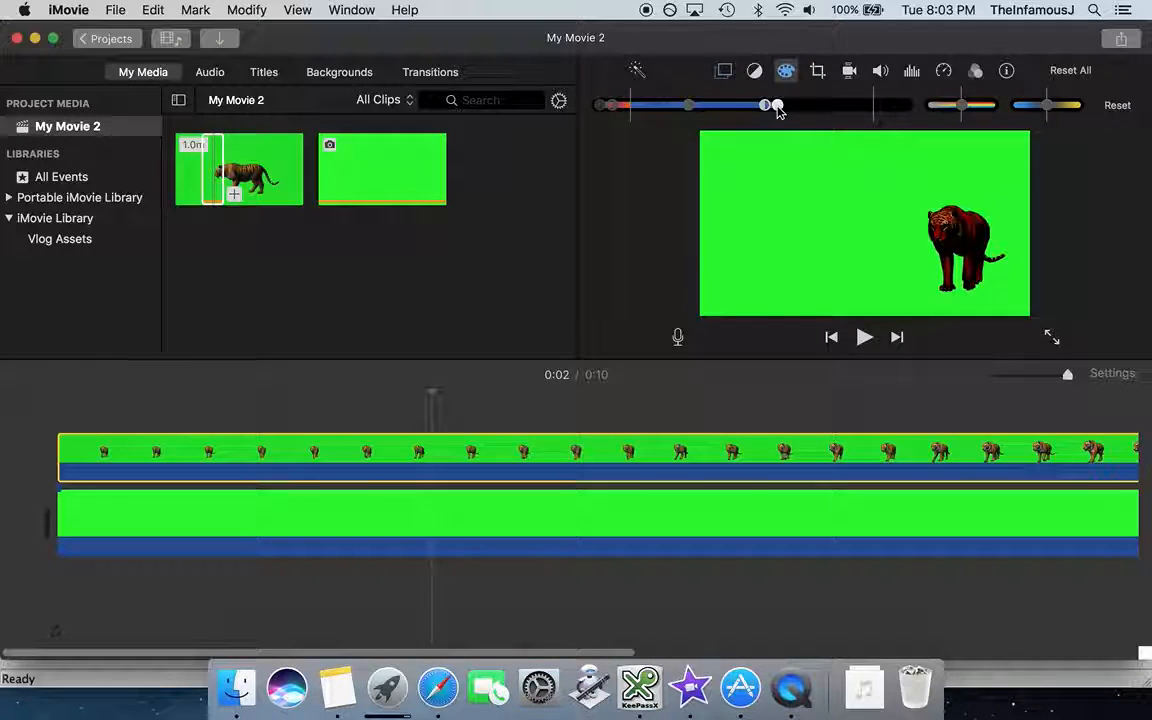
pyautogui.moveTo(777, 104)
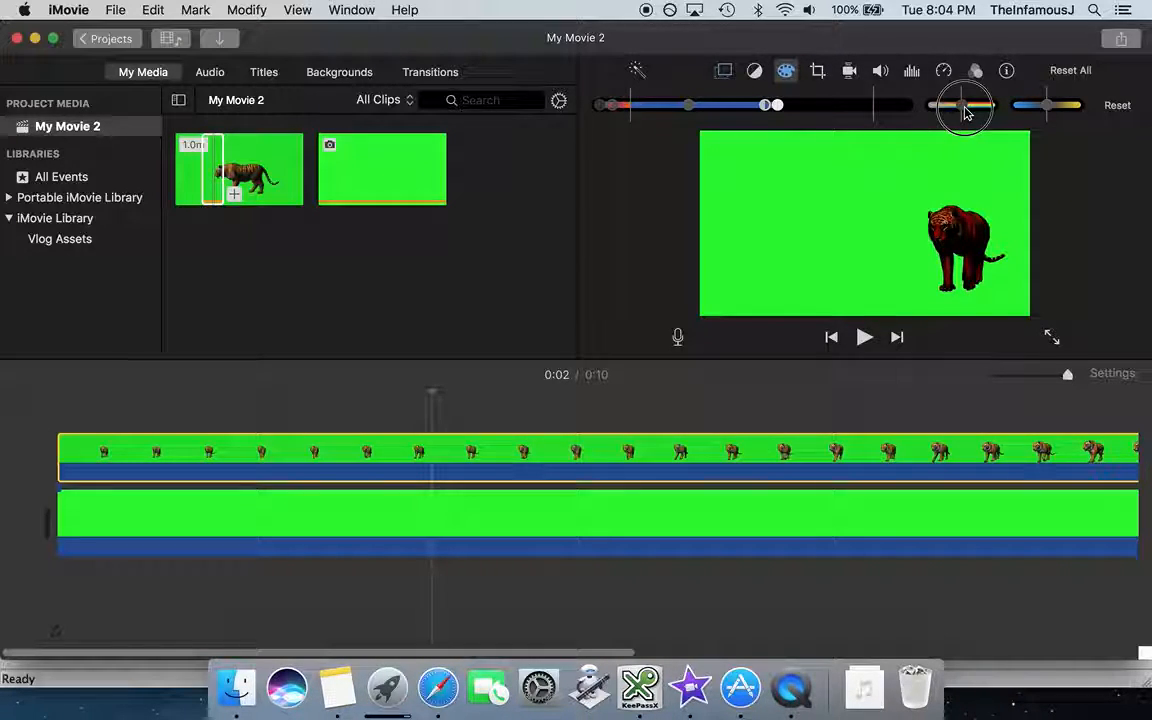
pyautogui.moveTo(965, 105); pyautogui.dragTo(925, 105)
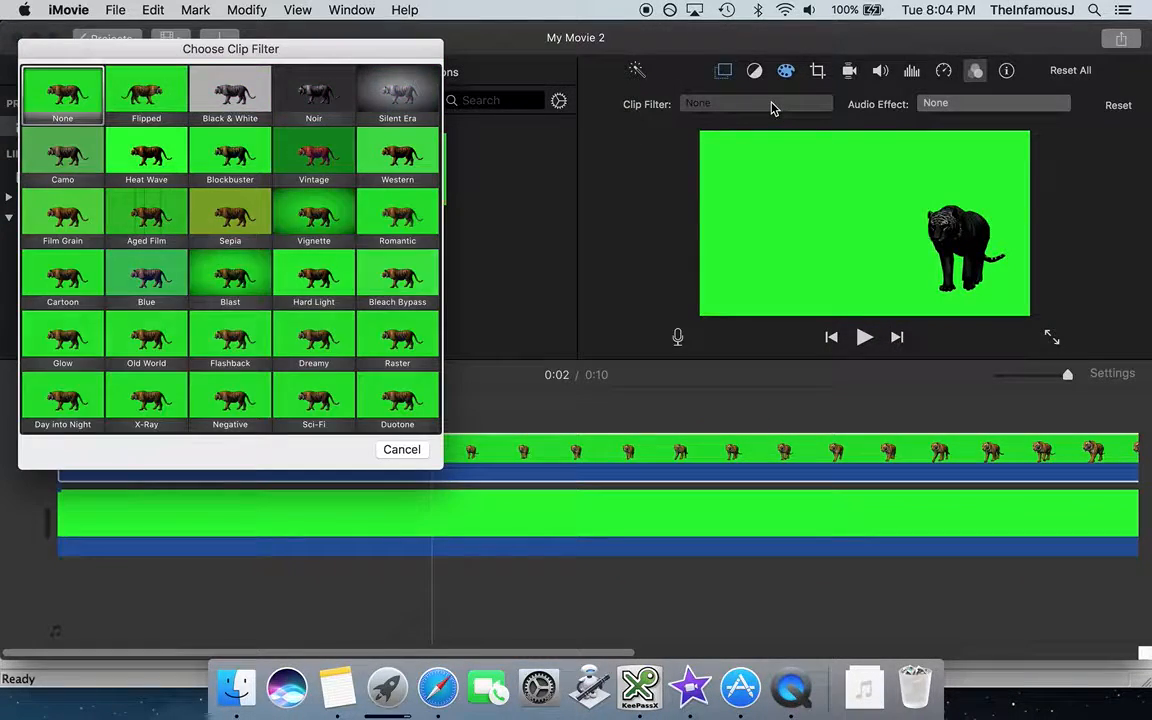
# Apply the Day into Night filter and skim several points to check the silhouette.
pyautogui.click(62, 395)
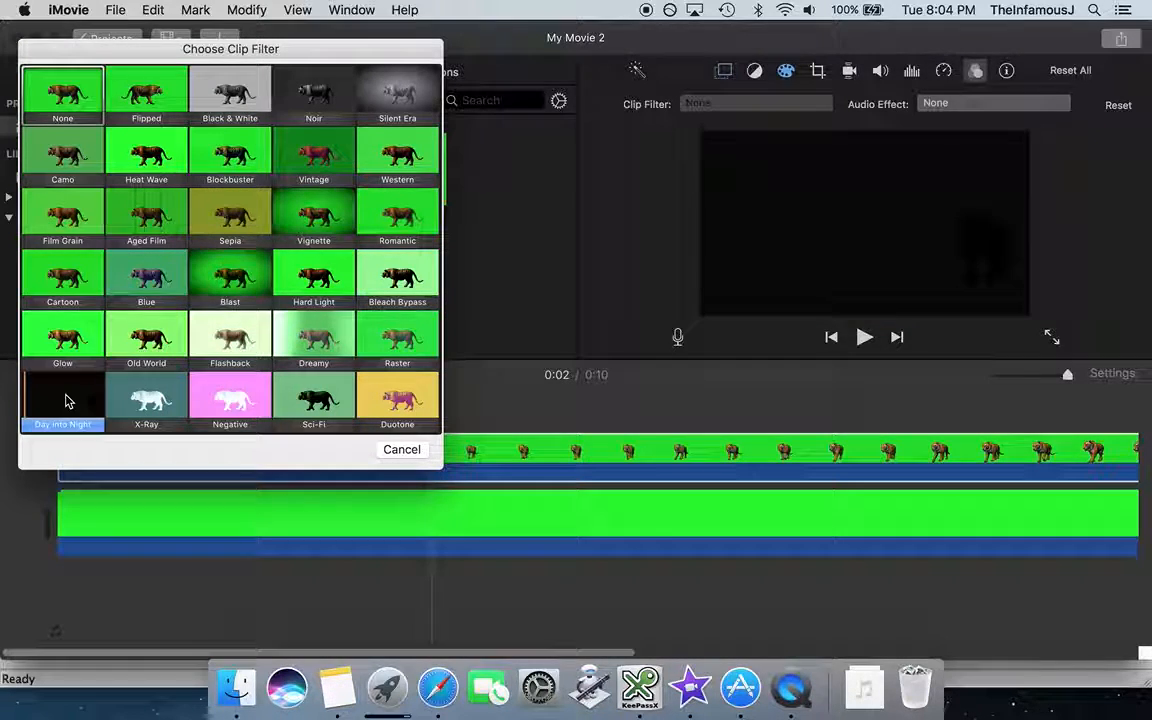
pyautogui.click(62, 400)
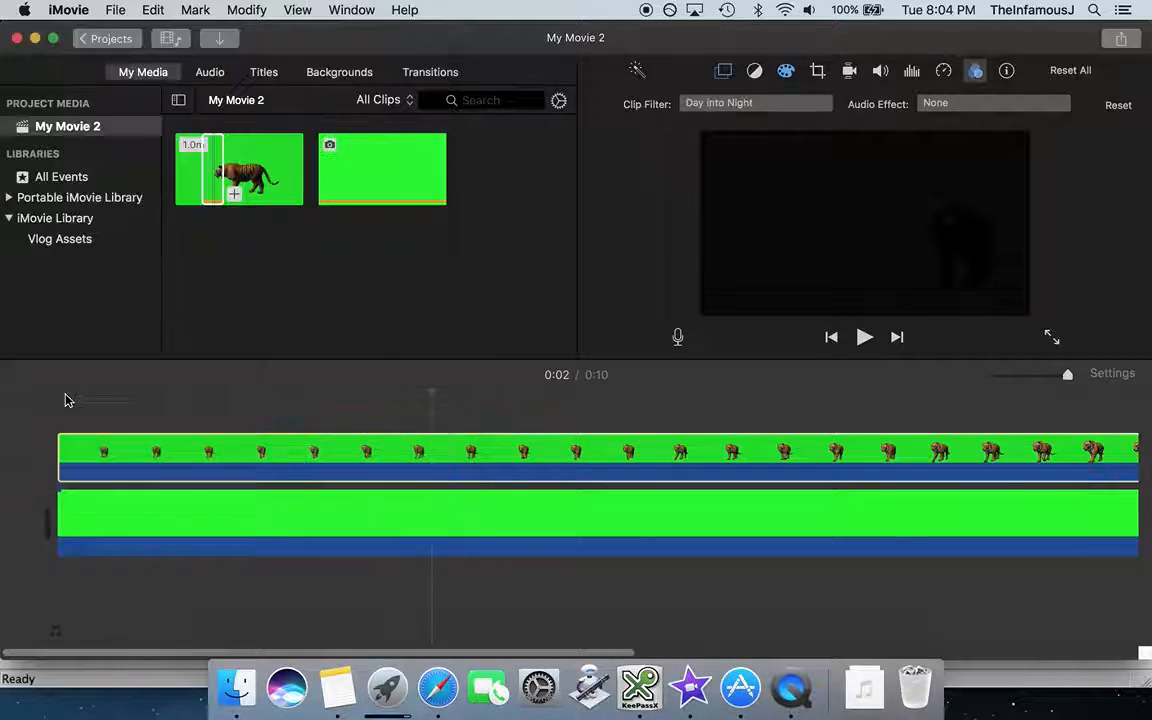
pyautogui.click(110, 452)
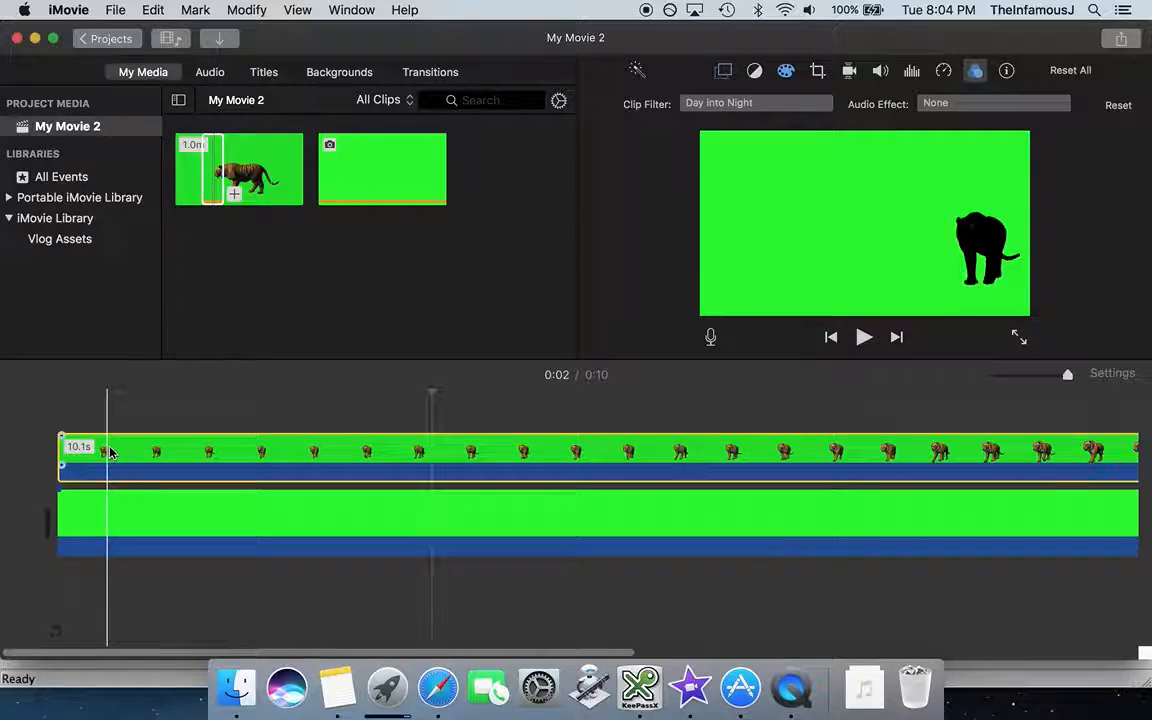
pyautogui.click(478, 455)
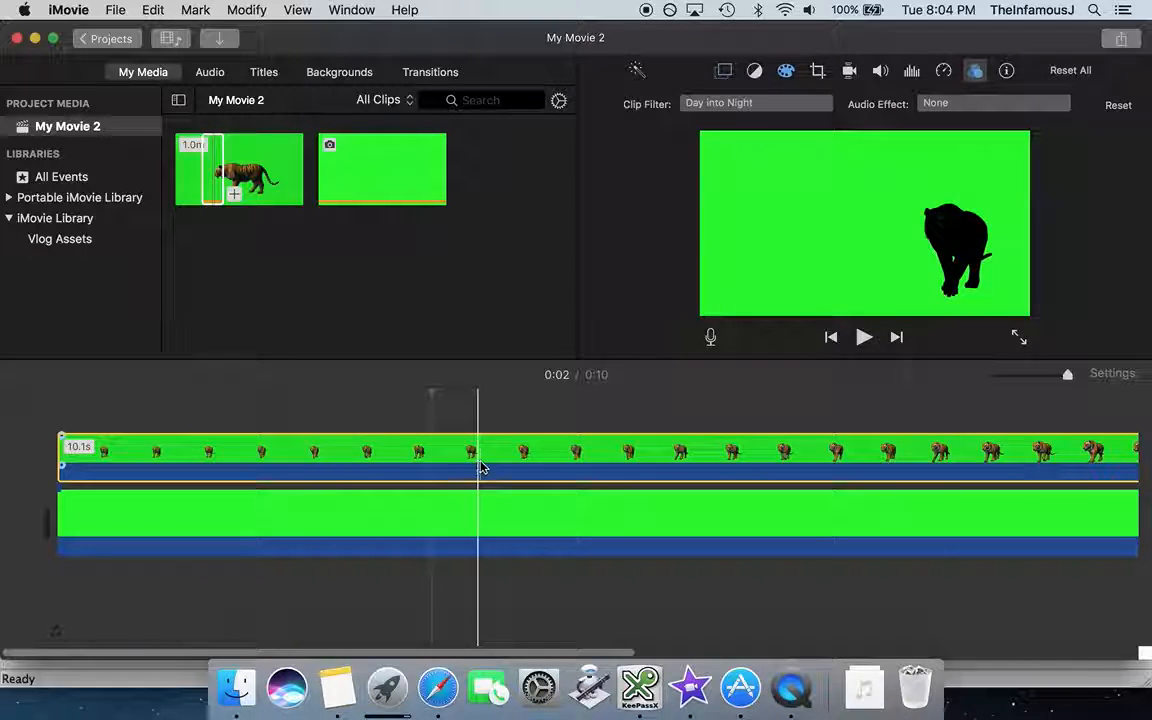
pyautogui.click(388, 470)
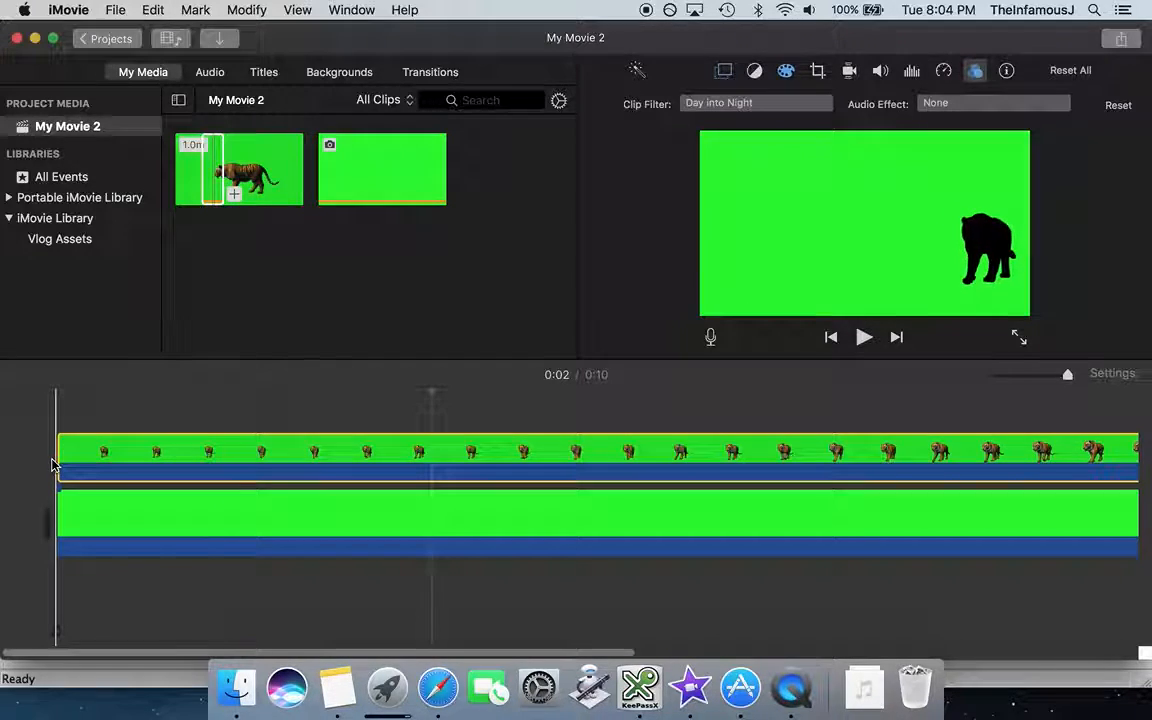
pyautogui.click(430, 455)
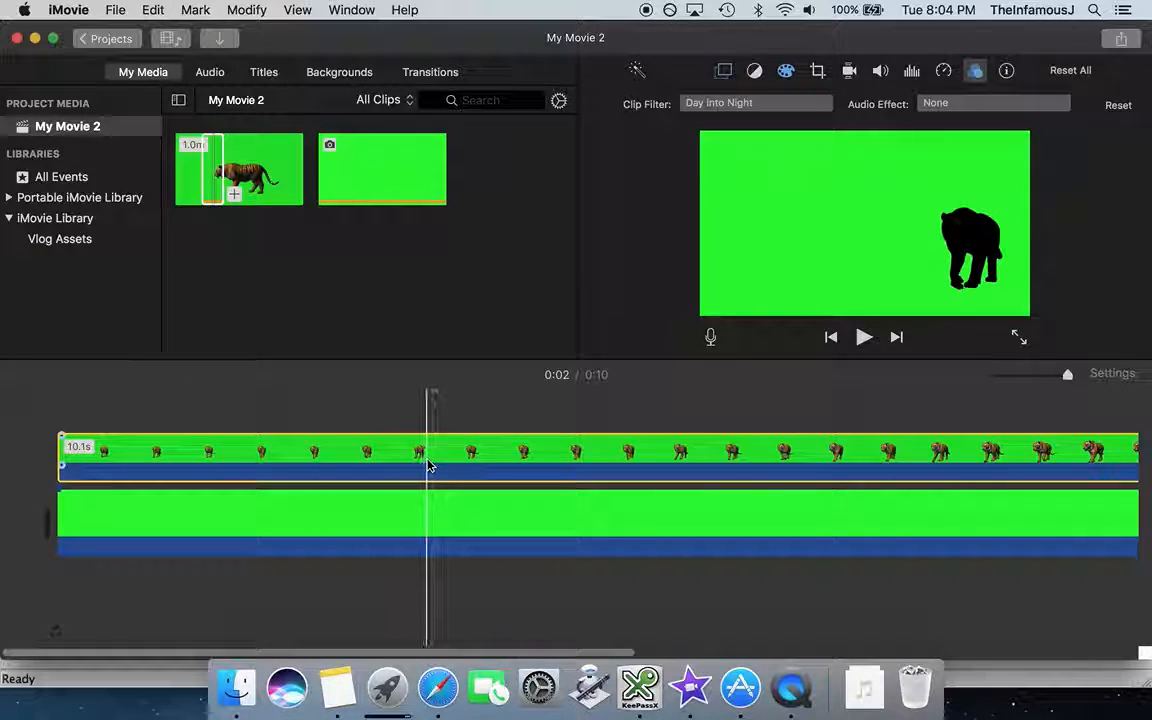
pyautogui.click(875, 455)
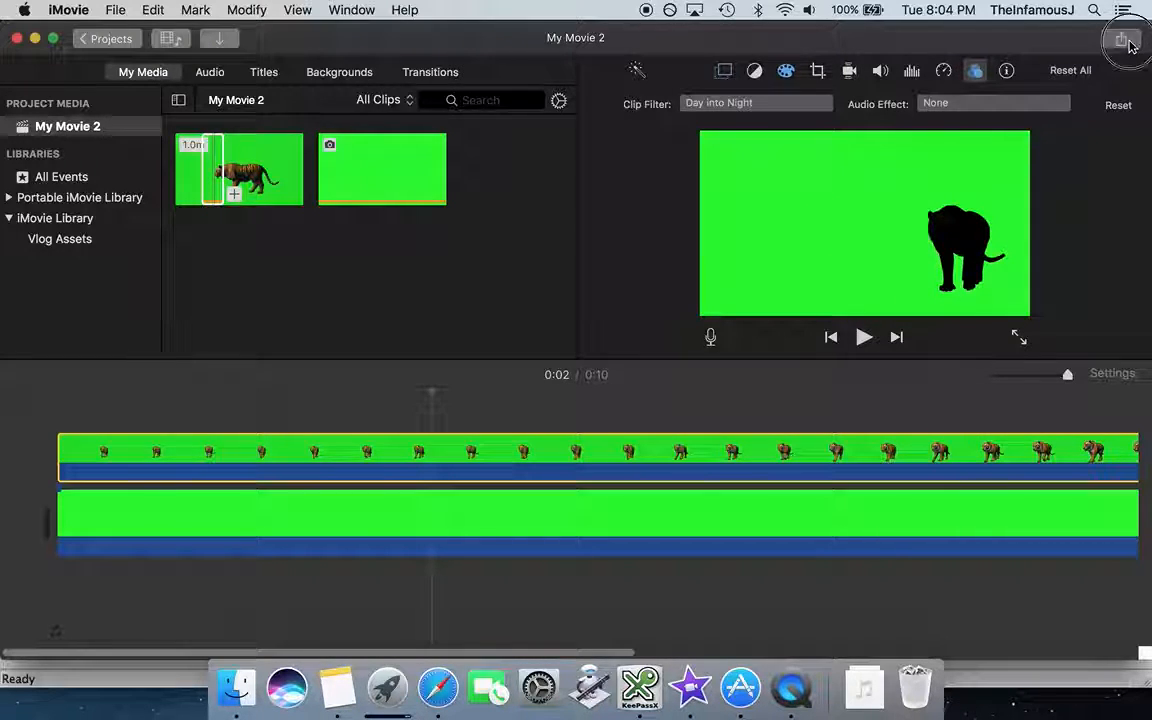
# Choose Share > File with High quality and Better Quality compression (about 25.8 MB).
pyautogui.click(1121, 38)
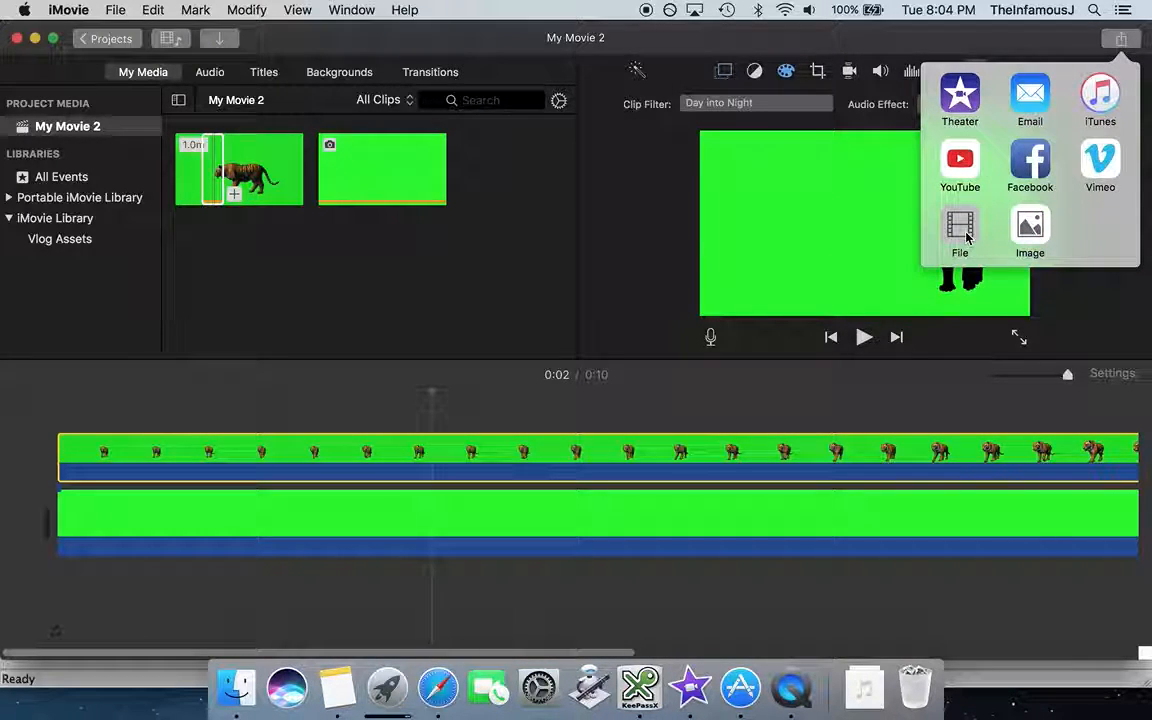
pyautogui.click(959, 230)
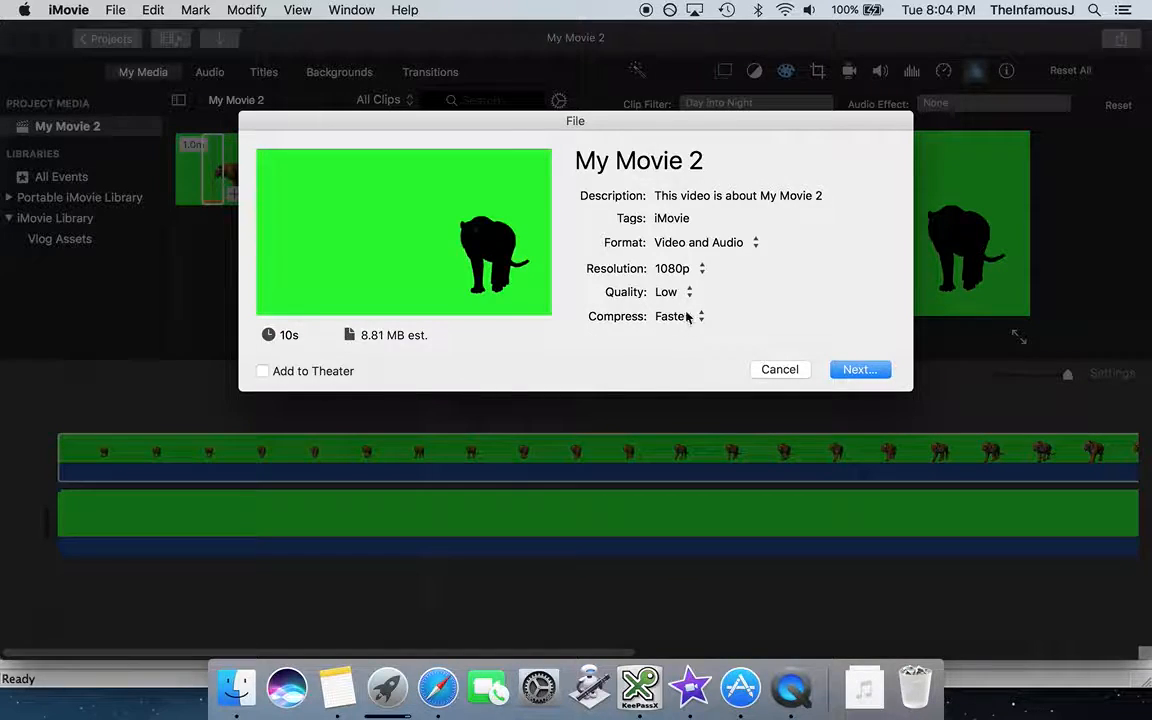
pyautogui.click(674, 292)
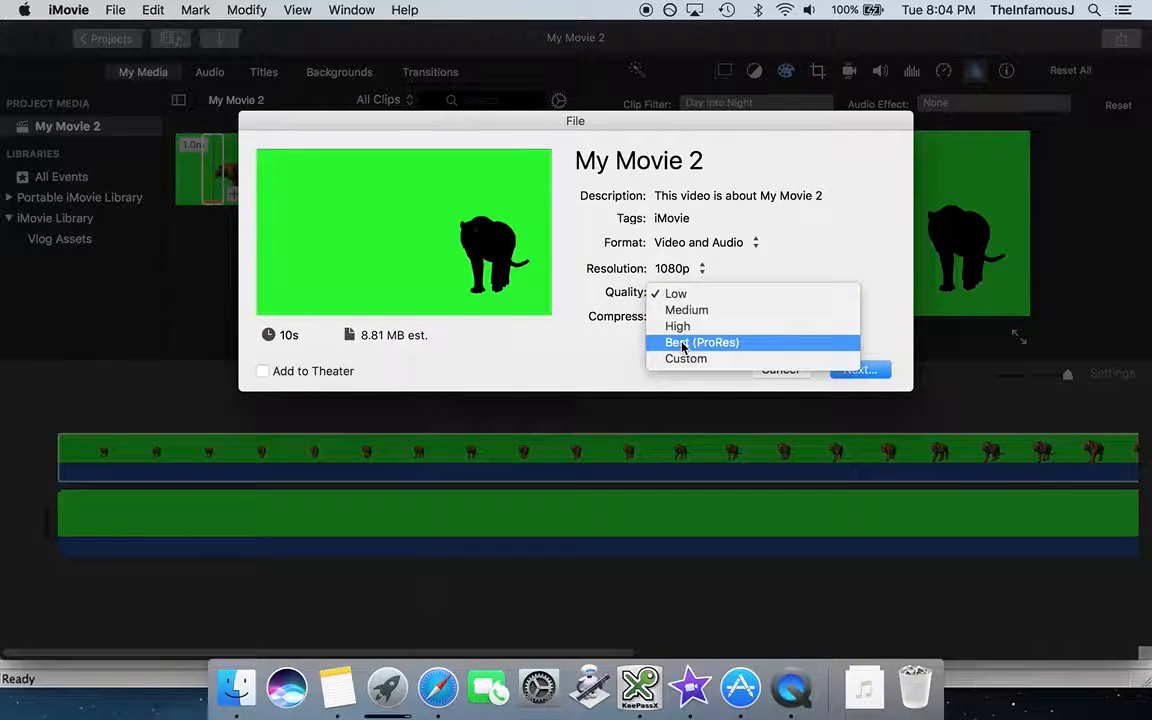
pyautogui.click(701, 342)
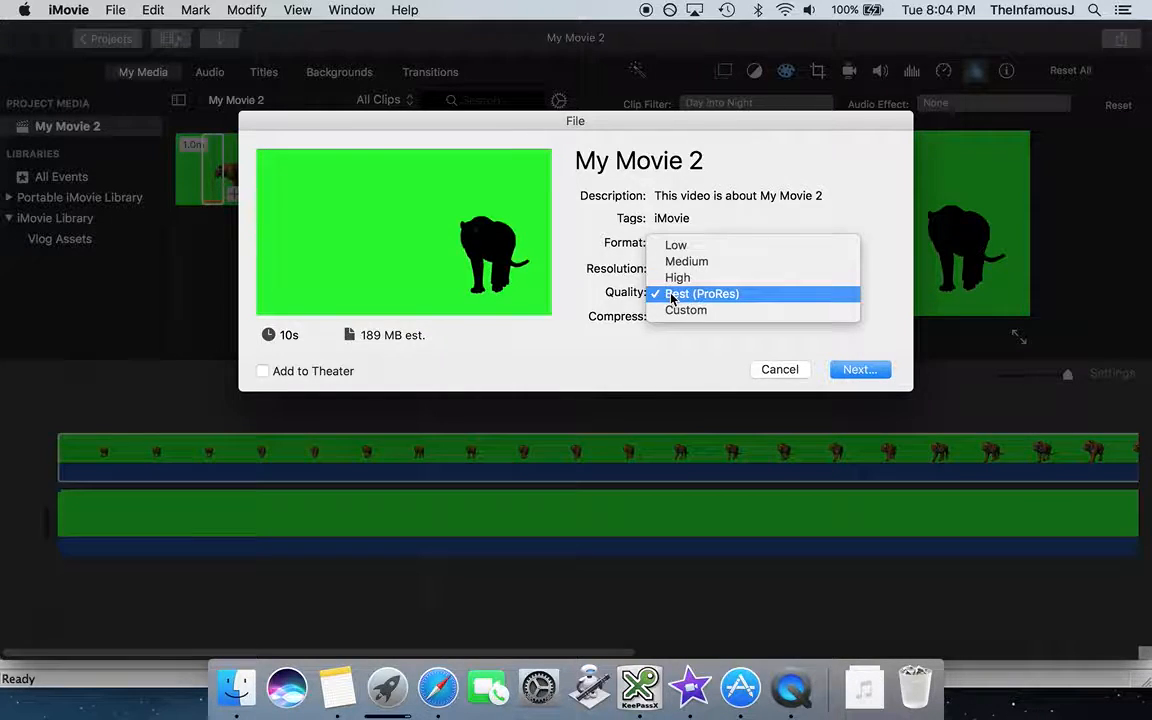
pyautogui.moveTo(678, 277)
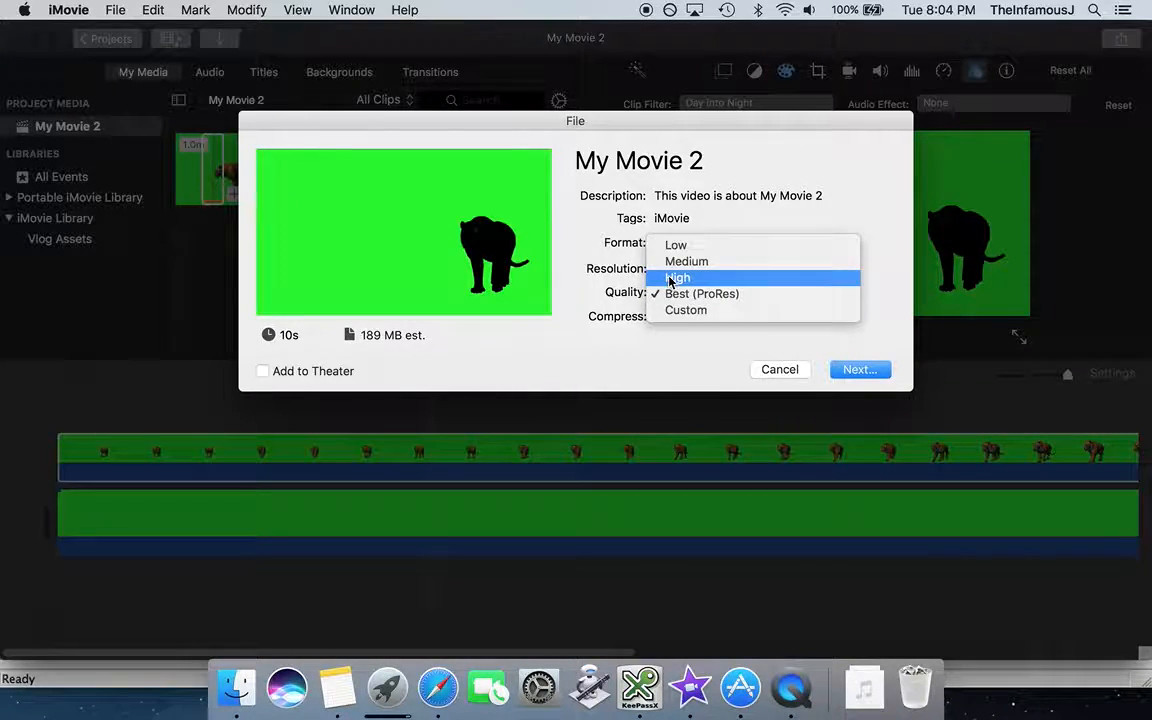
pyautogui.click(678, 277)
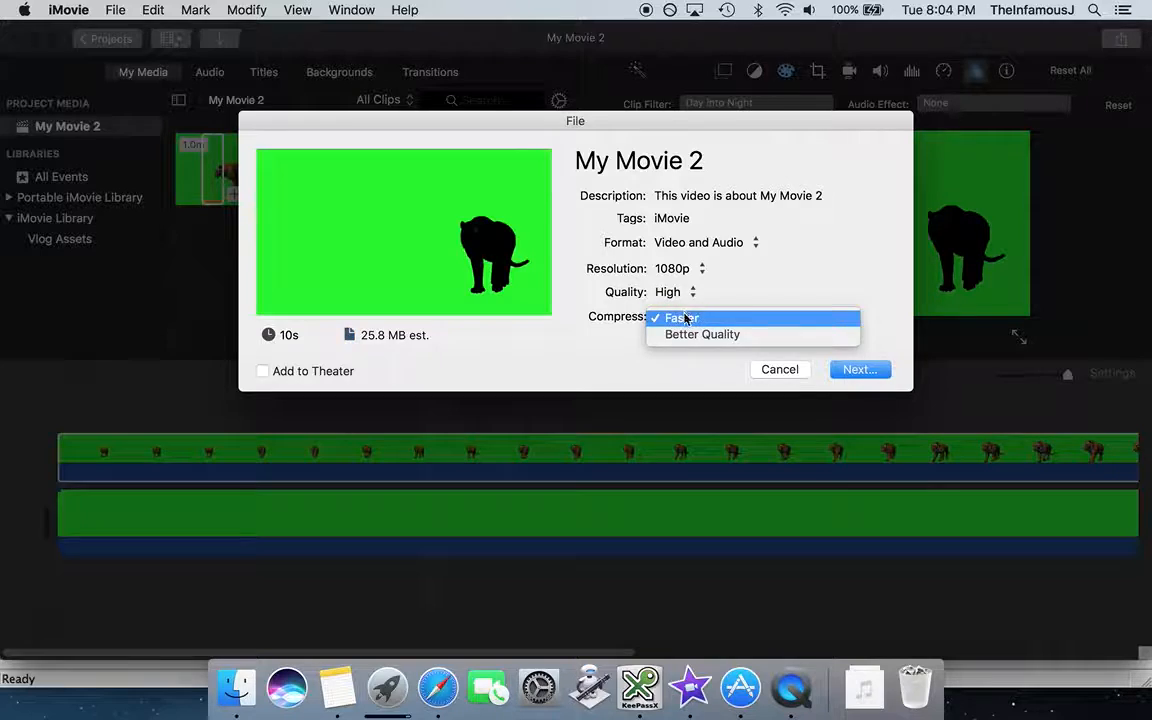
pyautogui.click(702, 334)
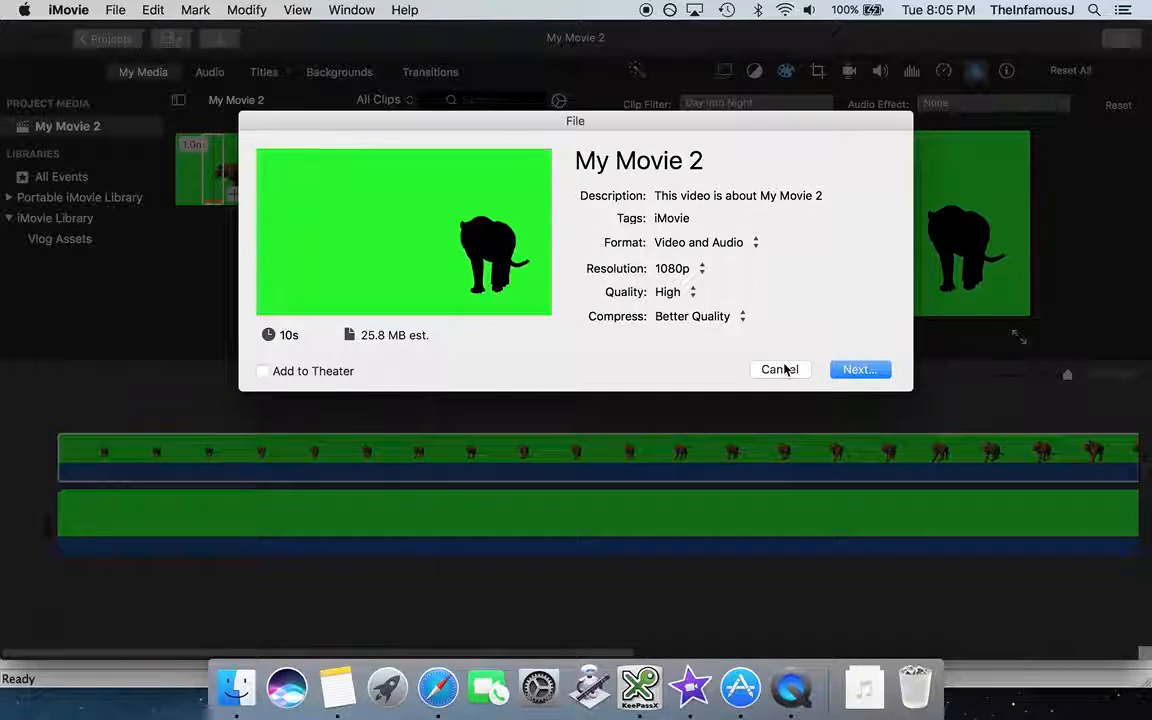
pyautogui.moveTo(791, 687)
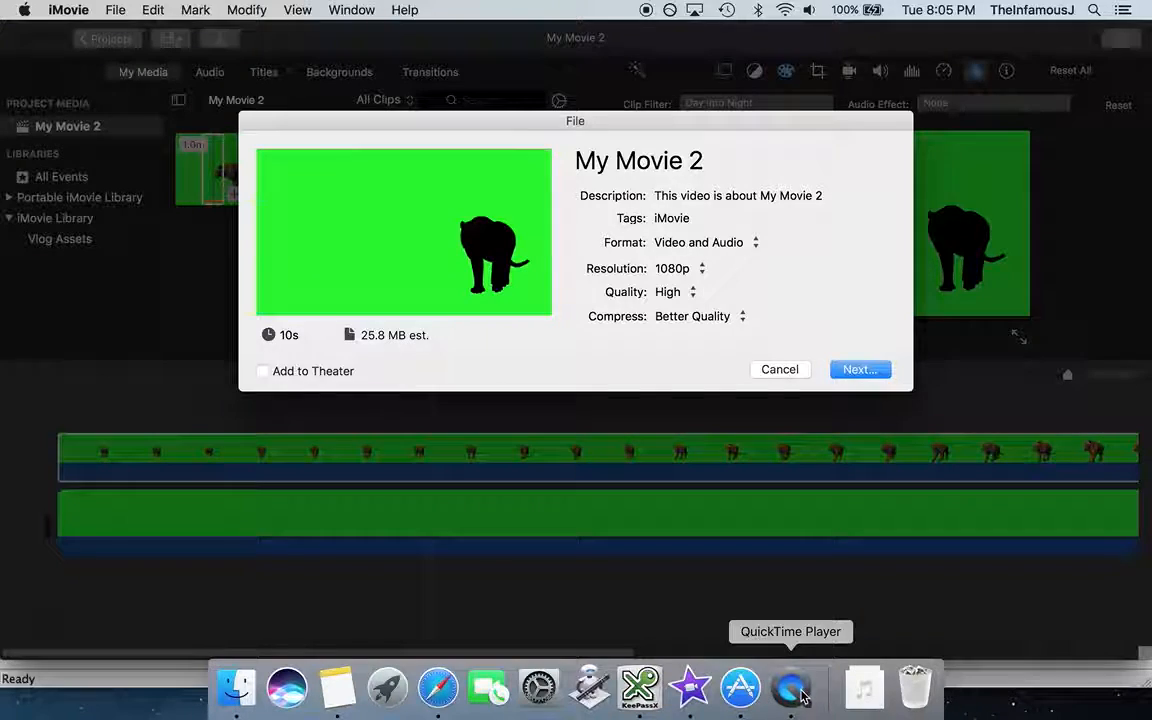